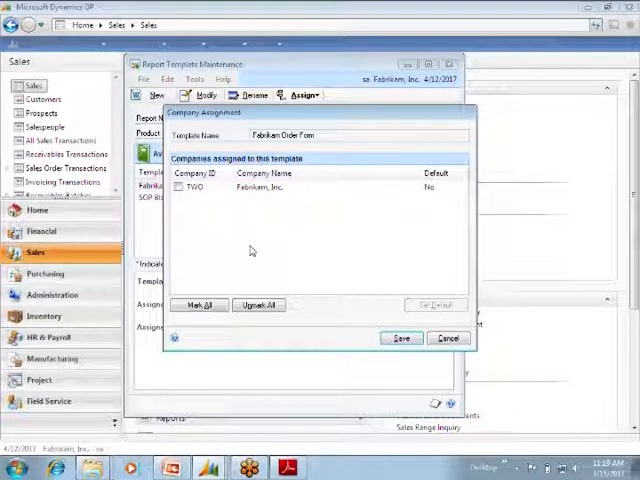
Make Fabrikam Order Form the default template for Fabrikam, Inc. and save the company assignment
click(196, 188)
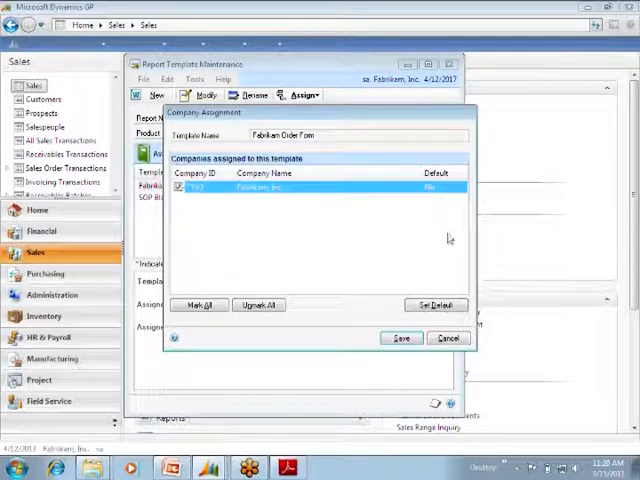
click(436, 304)
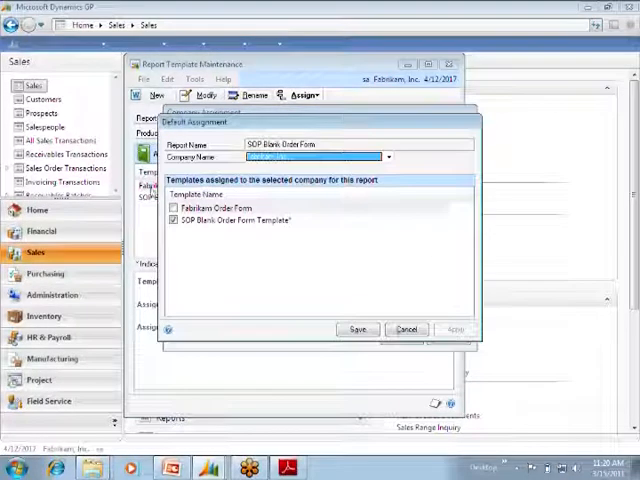
click(220, 208)
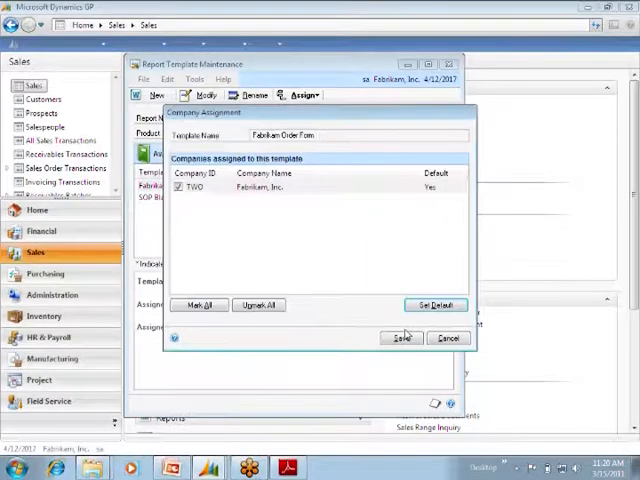
click(400, 338)
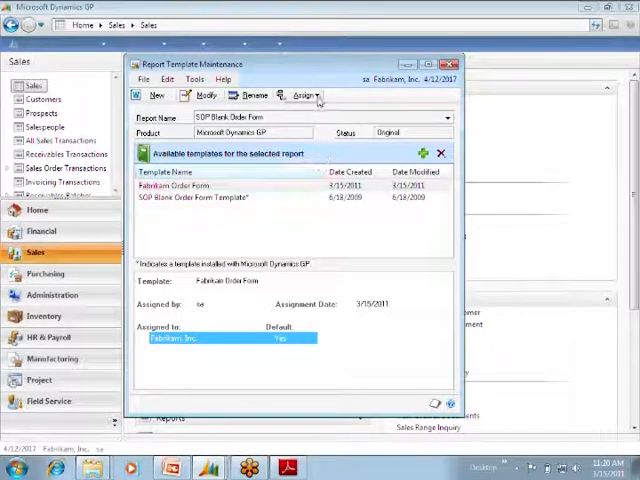
click(304, 96)
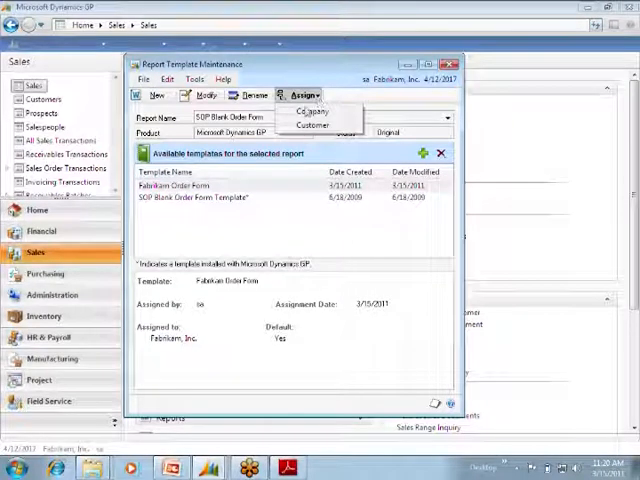
click(312, 124)
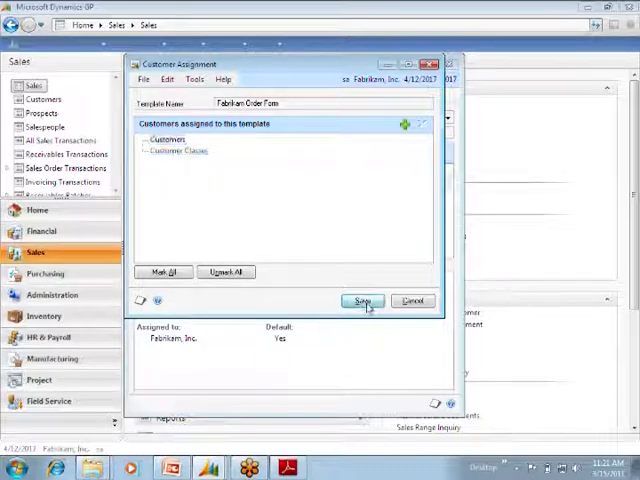
click(362, 300)
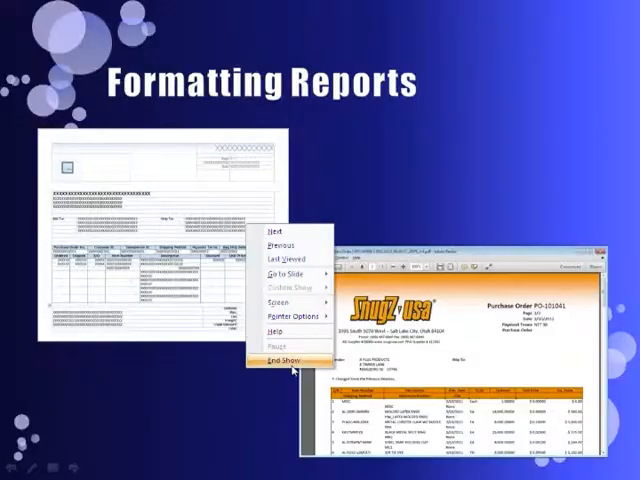
Advance past the Formatting Reports slide and return to the Original Report slide in editing view
click(288, 360)
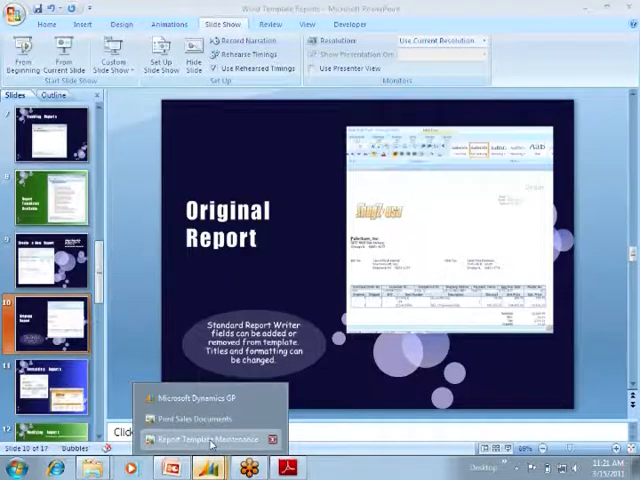
Modify the Fabrikam Order Form template from Report Template Maintenance so it opens in Word
click(196, 440)
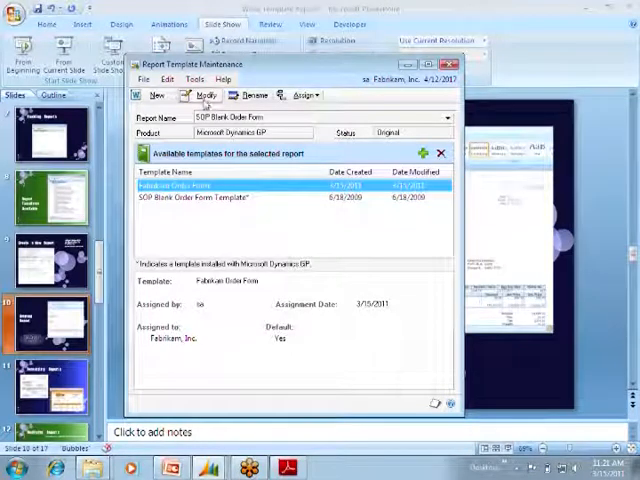
click(204, 94)
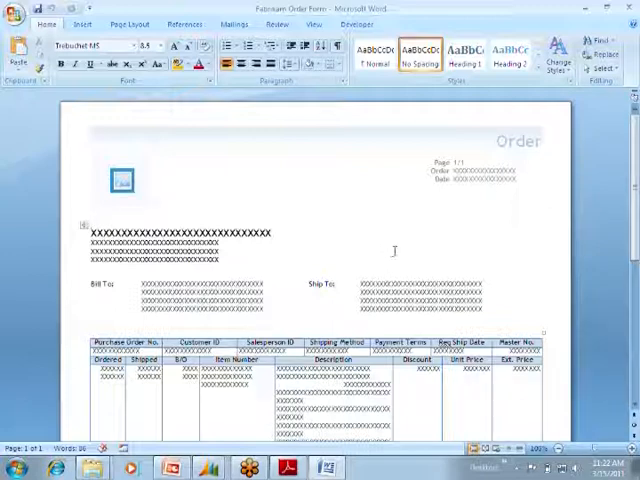
Delete the last (Master No.) cell from the order form's header table row
scroll(down, 3)
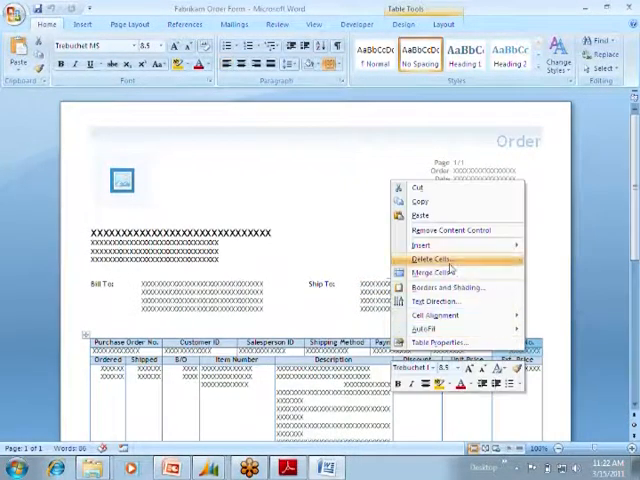
click(432, 260)
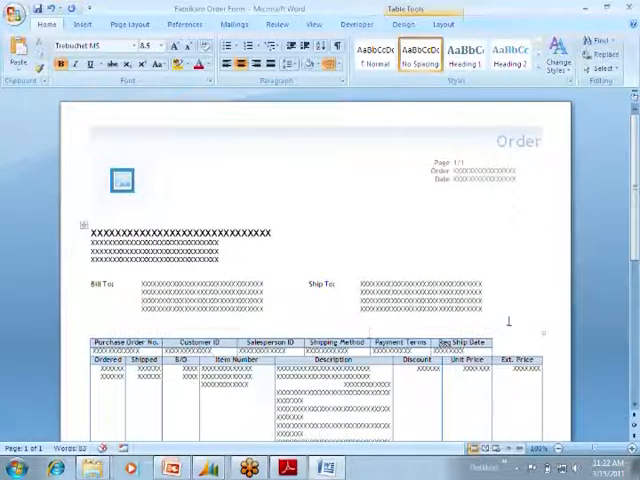
mouse_move(500, 330)
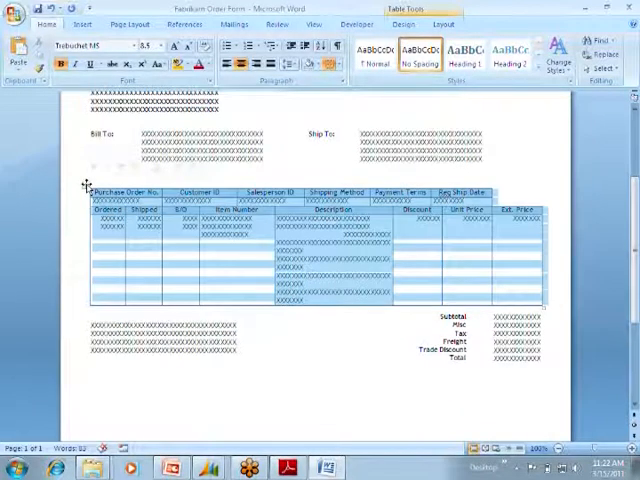
right_click(150, 196)
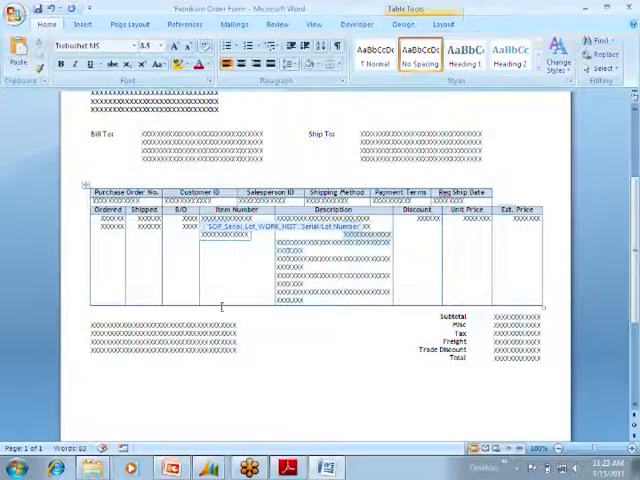
scroll(down, 3)
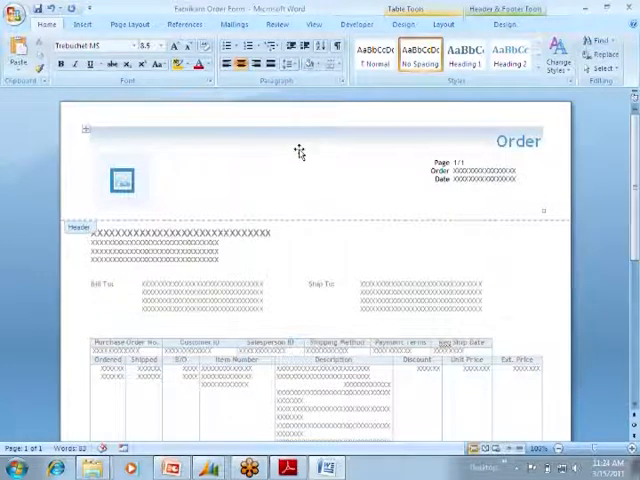
click(316, 172)
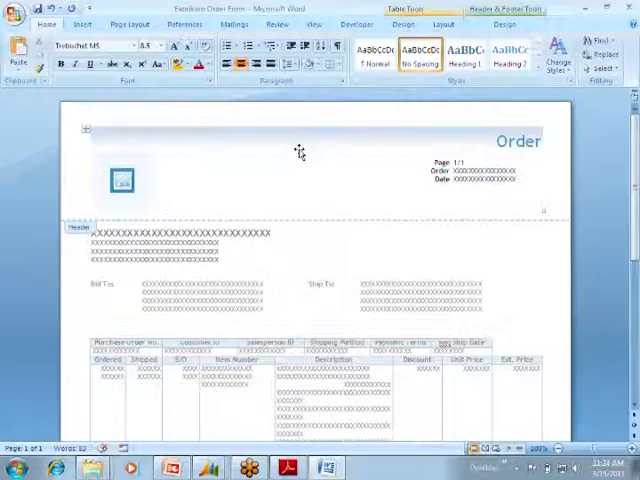
click(316, 172)
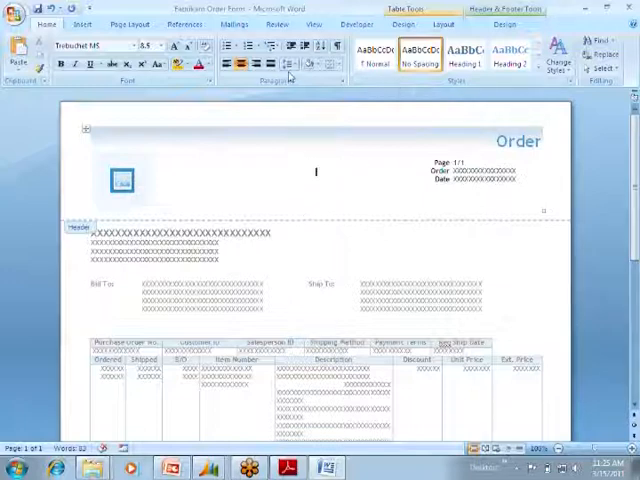
click(292, 58)
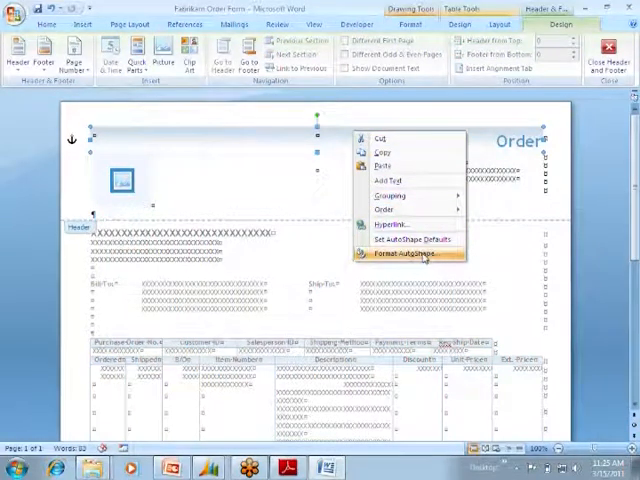
Give the header shape an orange fill colour in Format AutoShape, Colors and Lines
click(394, 254)
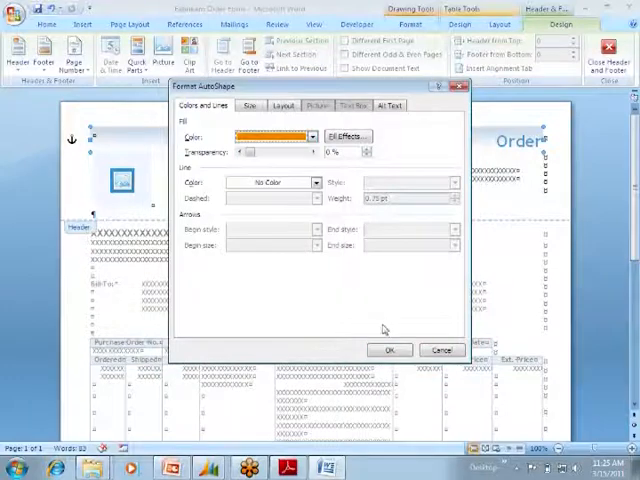
click(390, 350)
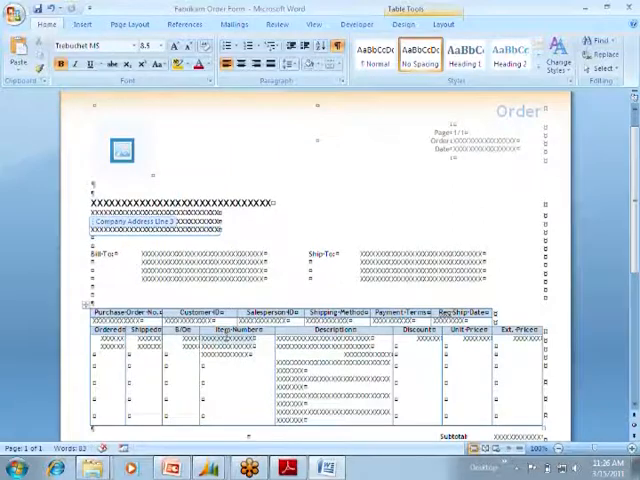
scroll(down, 3)
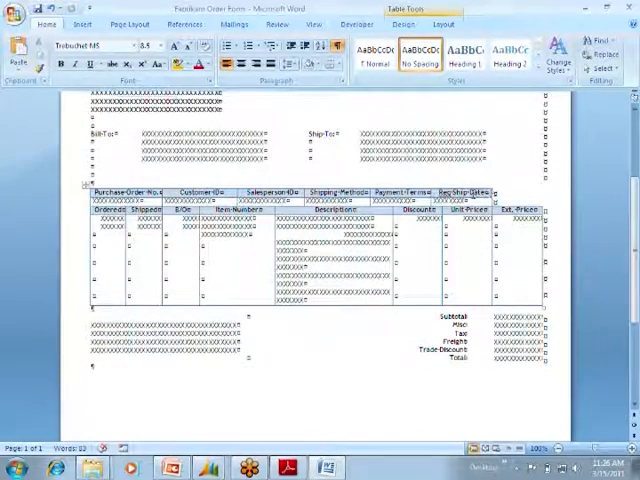
mouse_move(460, 192)
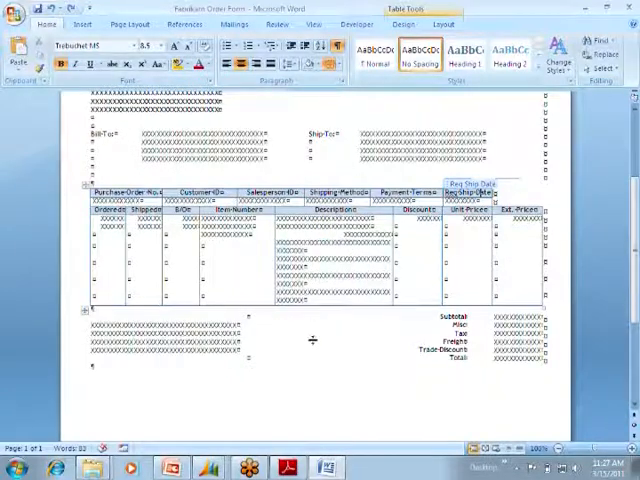
scroll(up, 3)
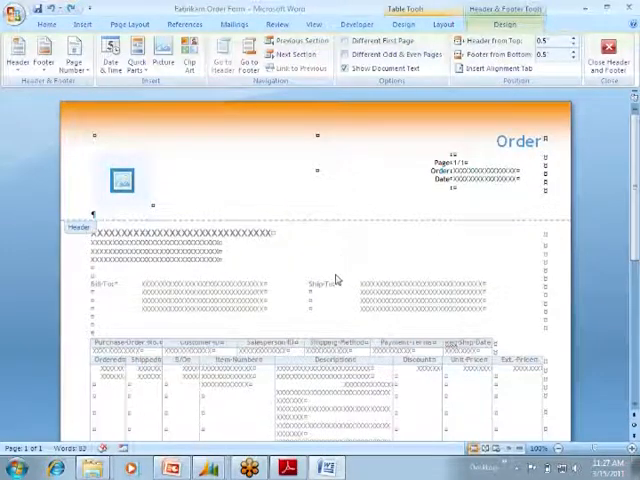
scroll(down, 3)
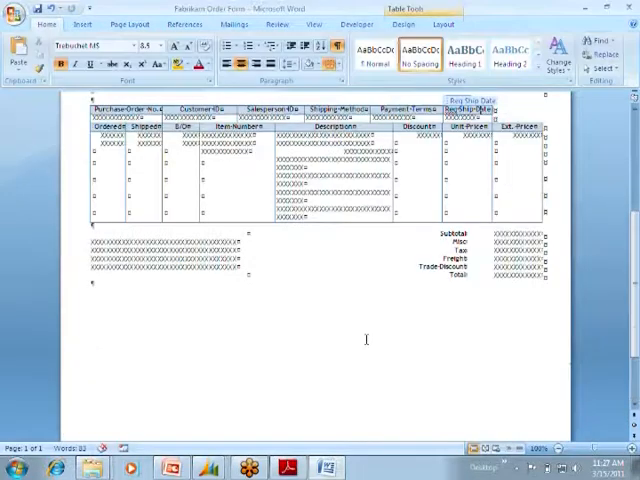
scroll(up, 3)
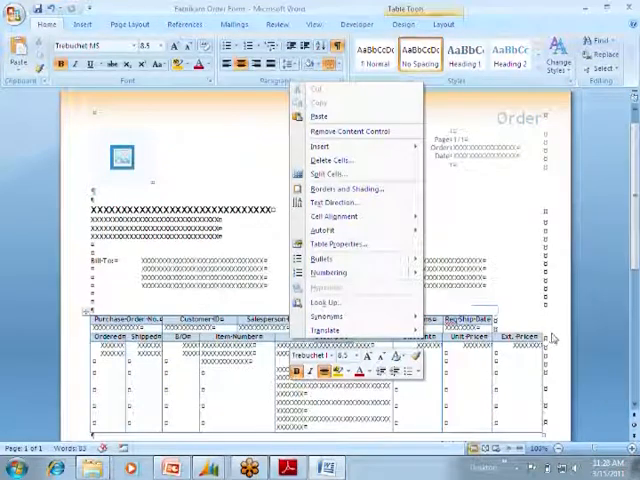
mouse_move(524, 360)
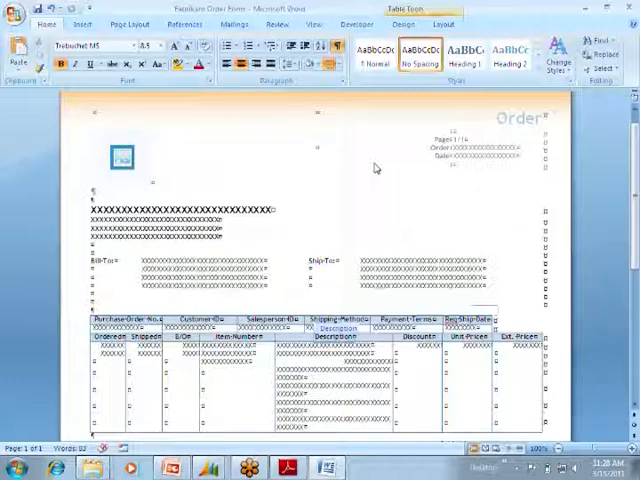
mouse_move(364, 108)
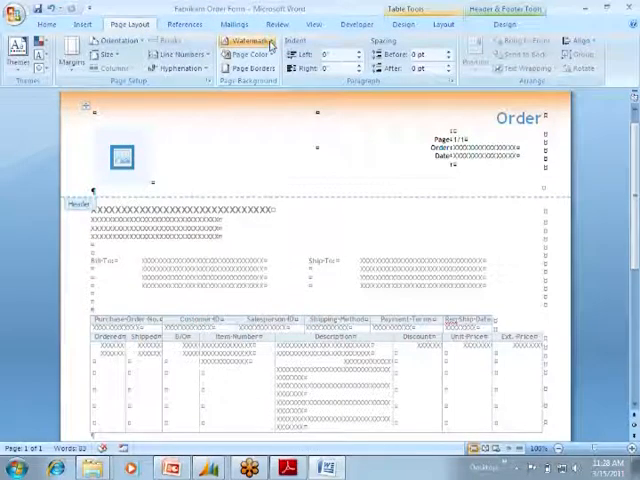
Apply the SnugZ USA logo from the desktop as a custom picture watermark on the order form
click(240, 40)
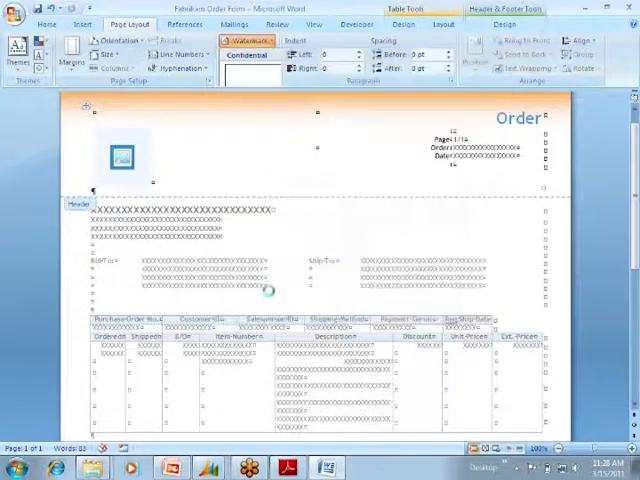
click(244, 42)
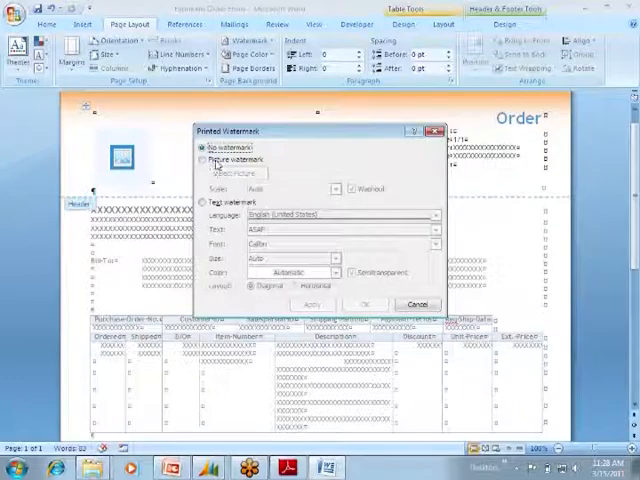
click(204, 160)
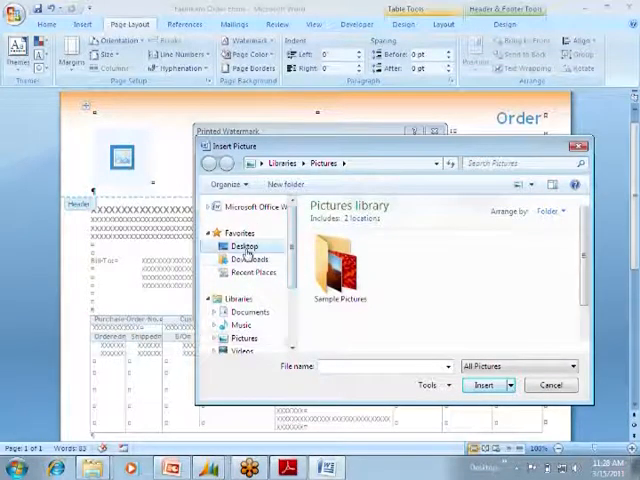
click(244, 246)
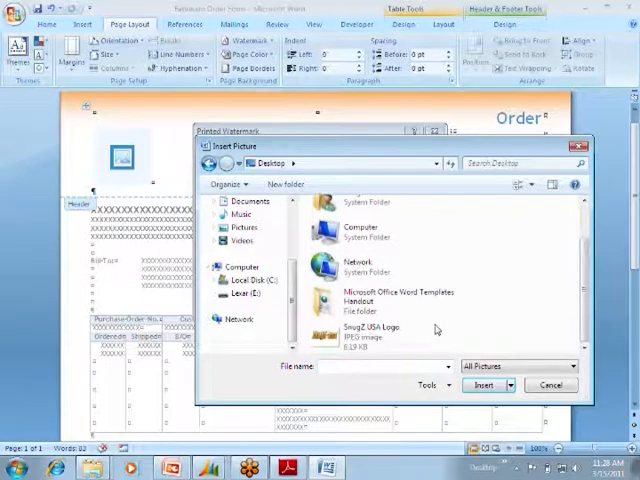
click(484, 384)
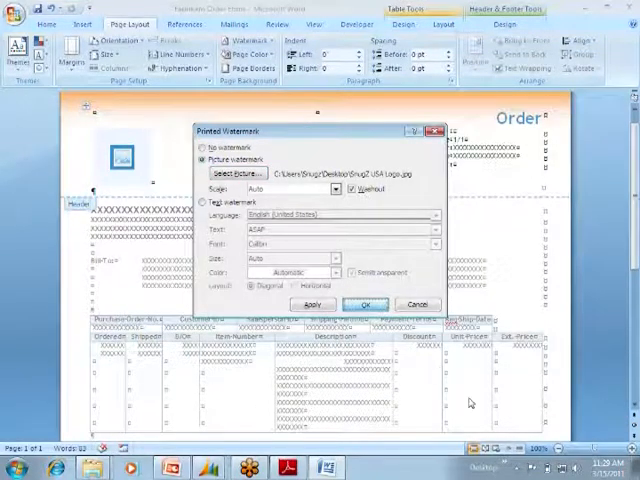
click(364, 304)
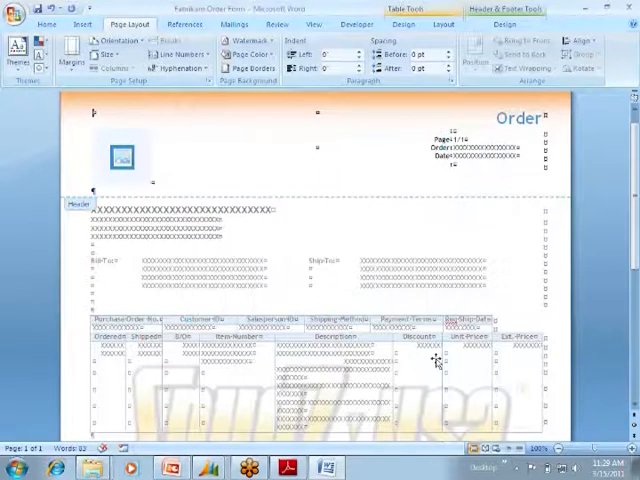
scroll(down, 3)
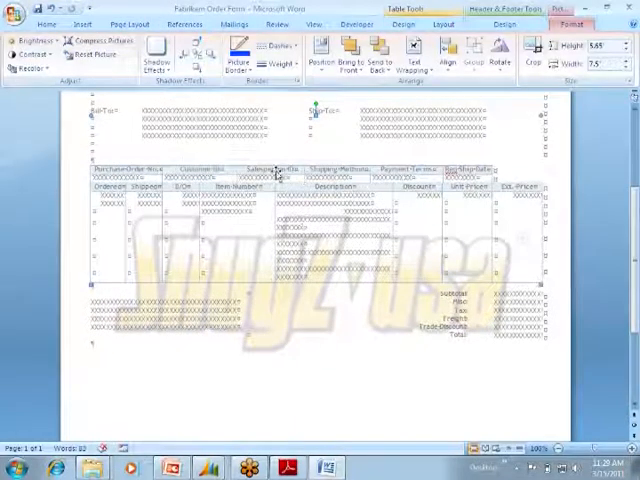
mouse_move(260, 372)
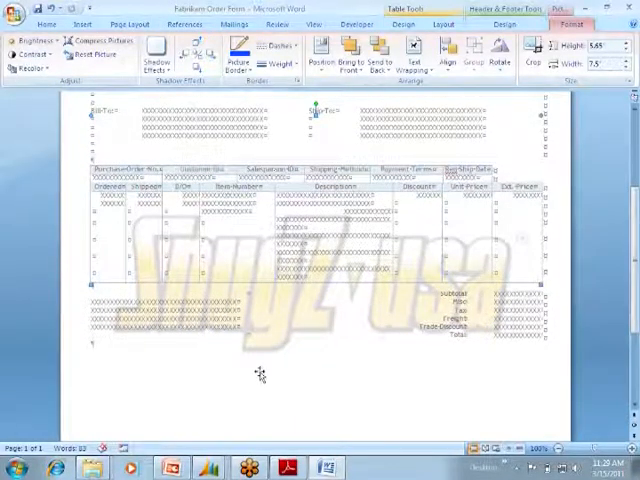
click(412, 52)
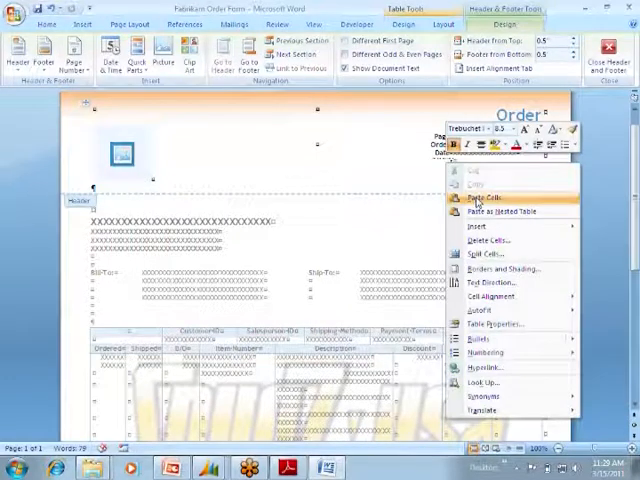
Paste the order number cells into the header table and outline its cells with borders
click(492, 200)
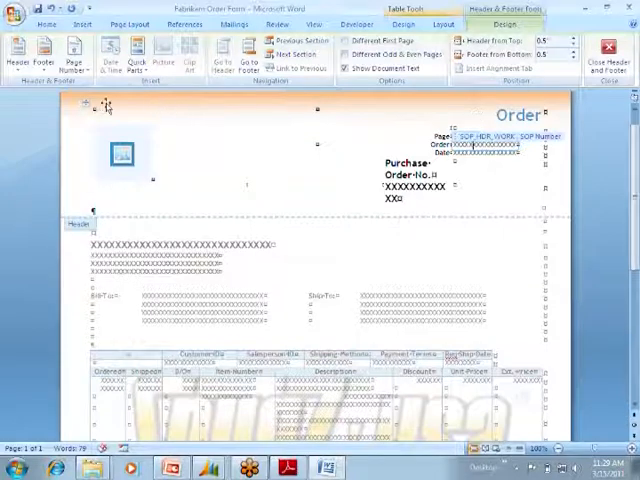
right_click(130, 150)
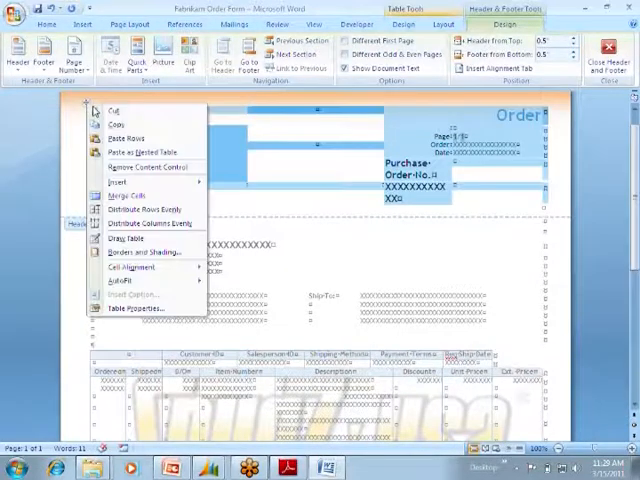
mouse_move(148, 256)
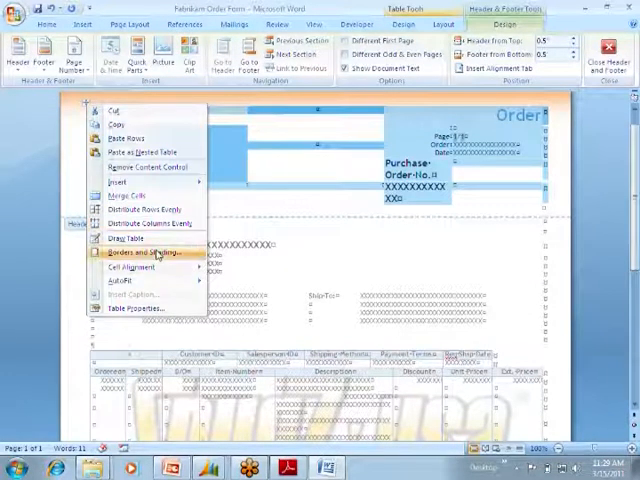
click(140, 260)
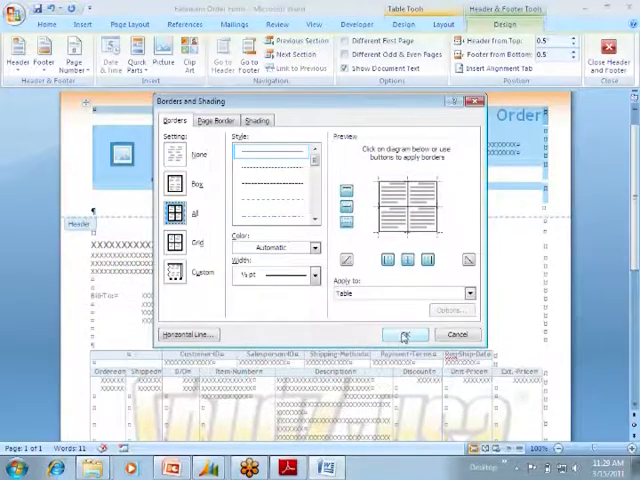
click(406, 336)
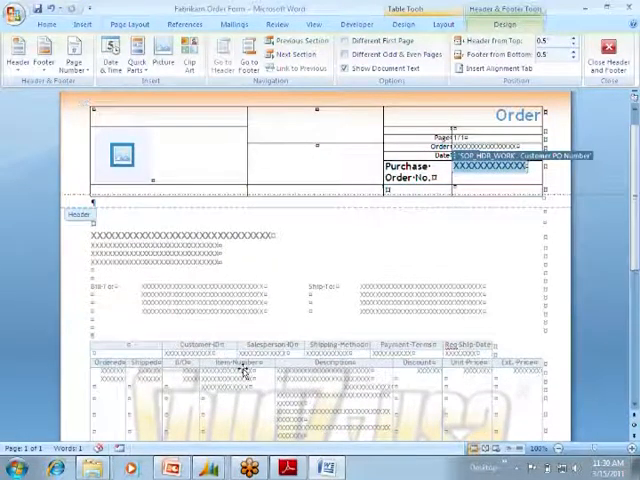
click(120, 158)
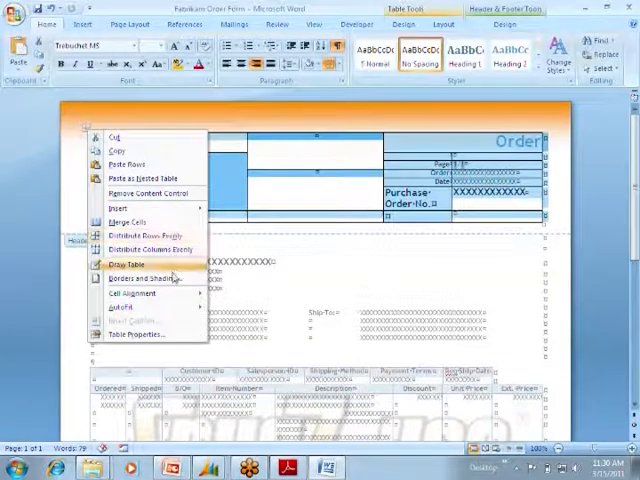
click(140, 276)
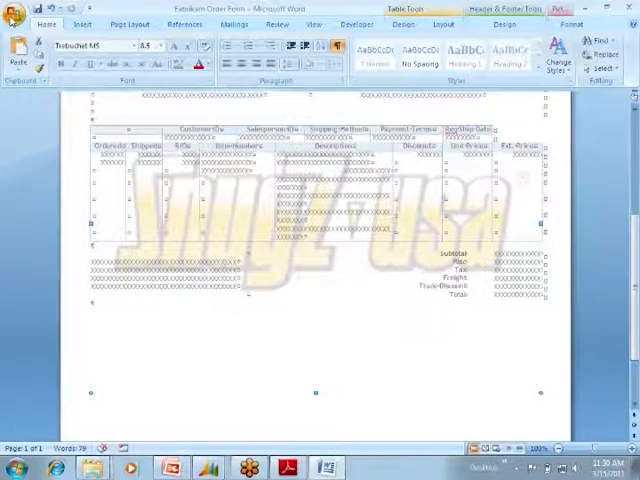
Save the restyled template to the desktop as Fabrikam Order Form
click(16, 14)
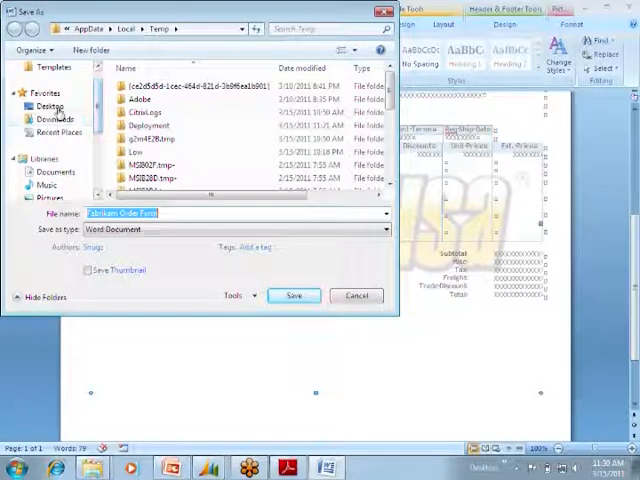
click(44, 104)
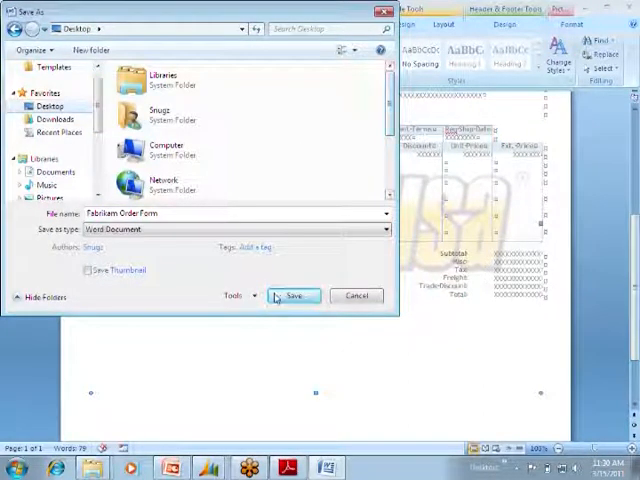
click(292, 296)
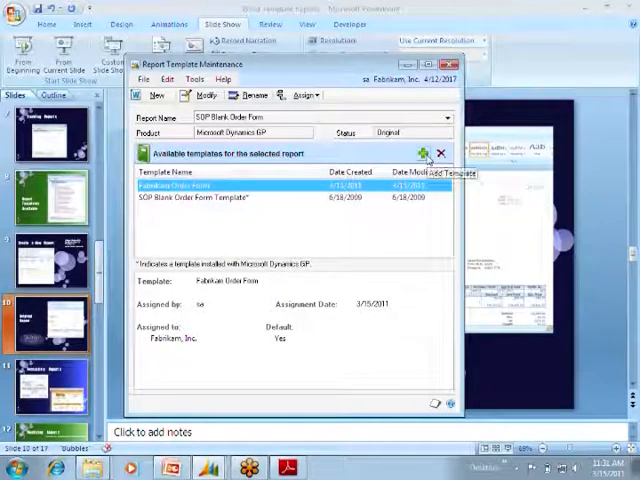
Add the desktop Fabrikam Order Form file as the report template, replacing the existing one, and view it in Word
click(420, 154)
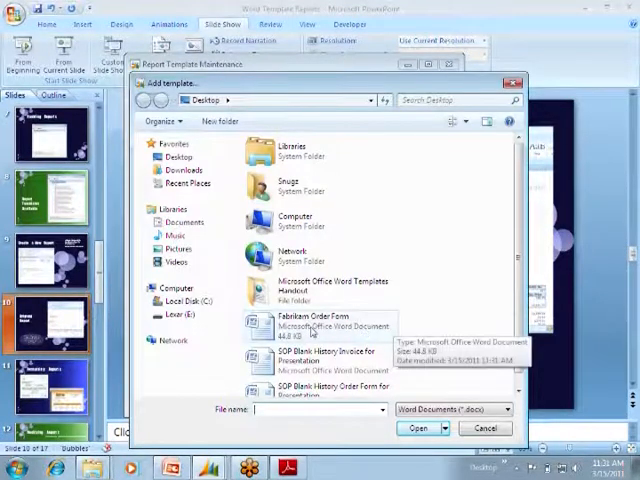
click(416, 428)
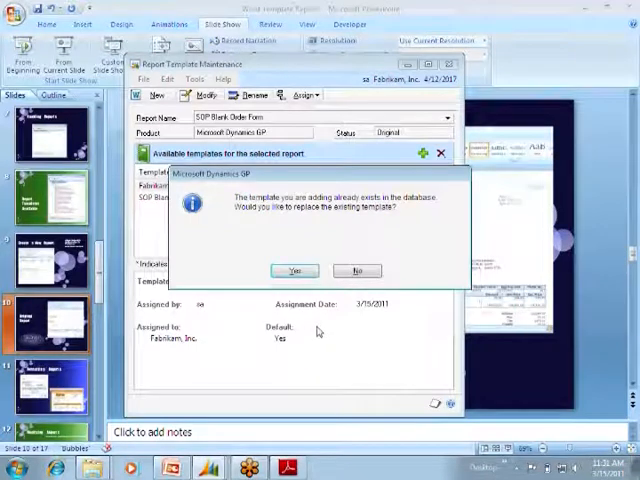
mouse_move(256, 258)
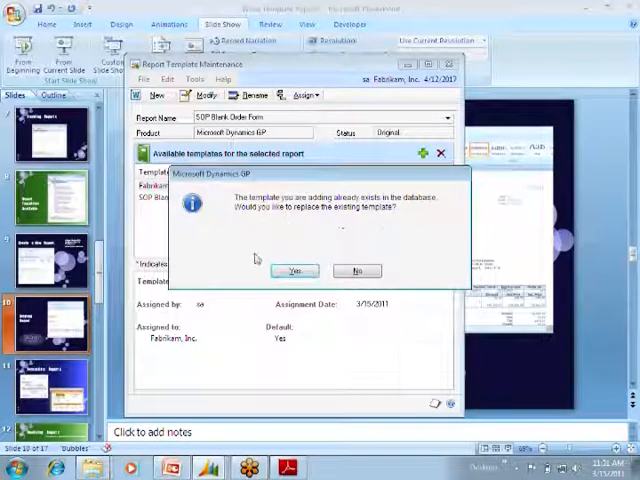
click(292, 270)
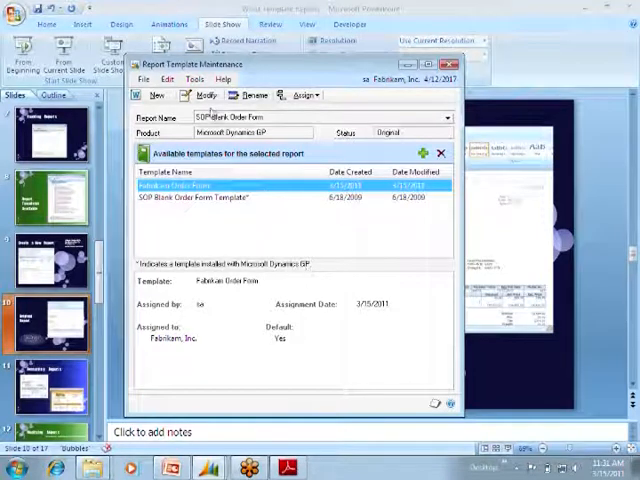
click(190, 96)
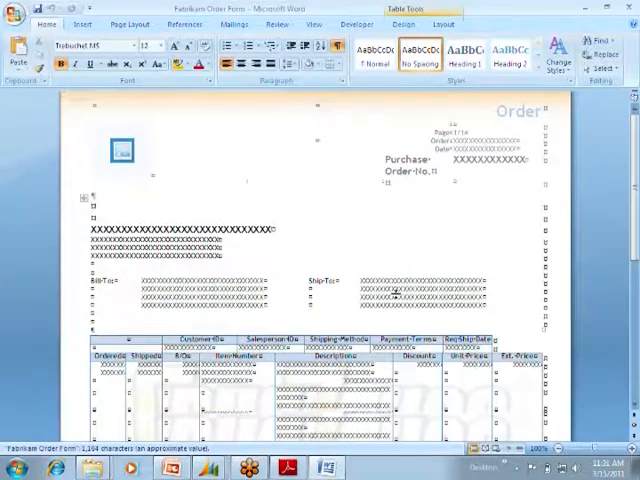
scroll(down, 3)
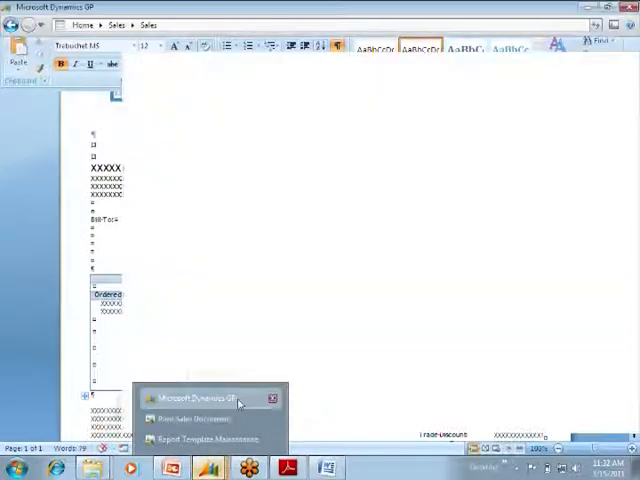
Return to Dynamics GP and briefly open then close Print Sales Documents from the Sales area
click(198, 396)
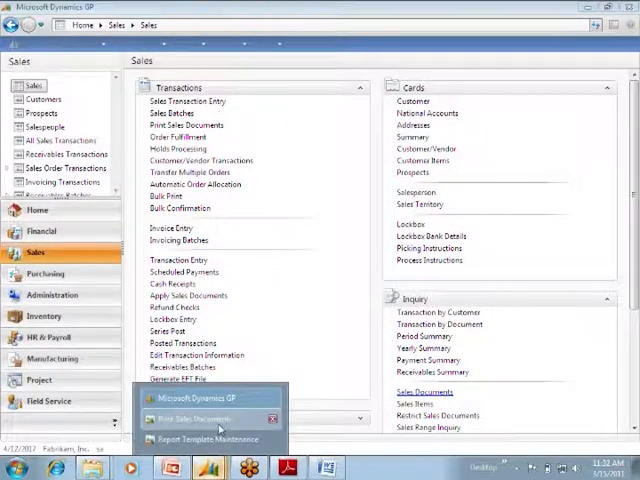
click(190, 418)
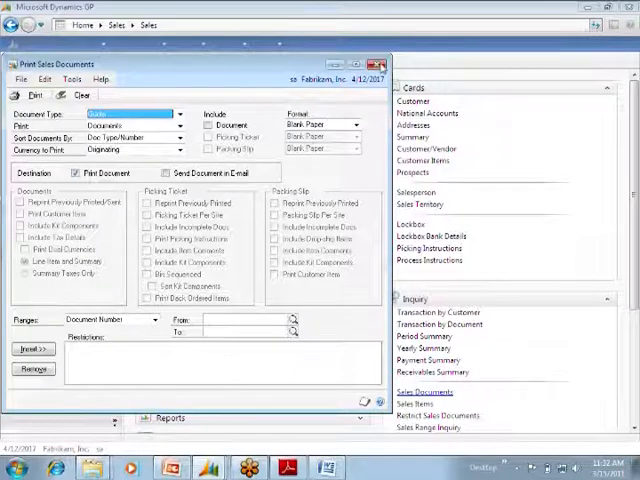
click(376, 64)
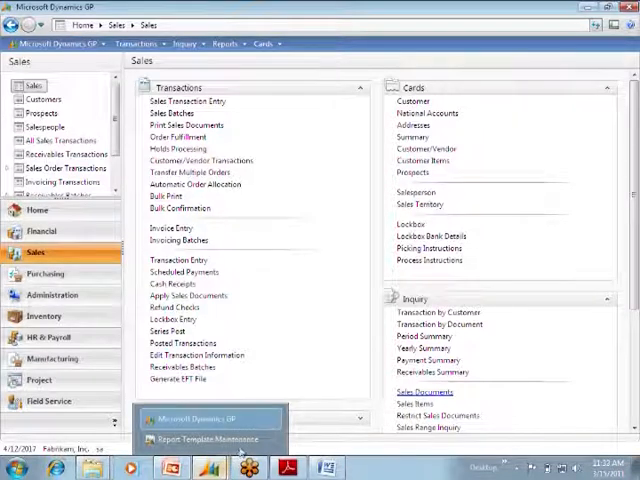
Reopen the Fabrikam Order Form template in Word from Report Template Maintenance via Modify
click(204, 440)
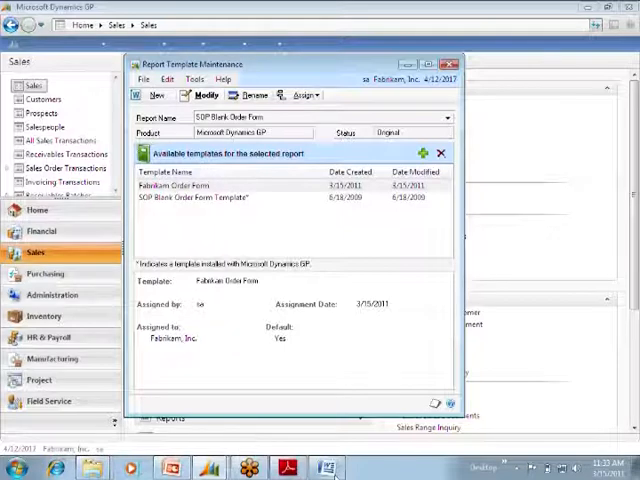
click(200, 94)
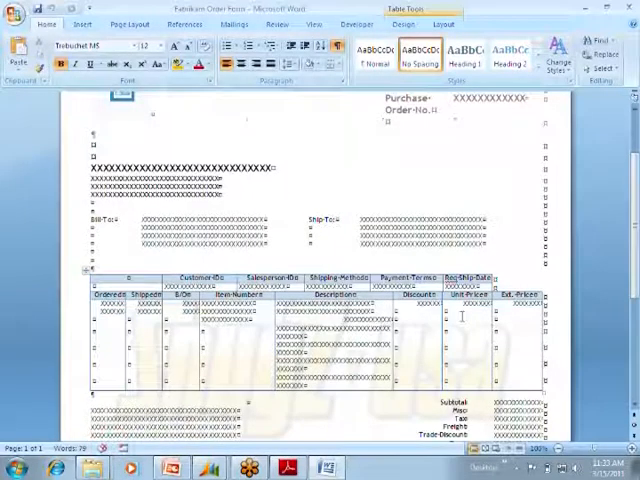